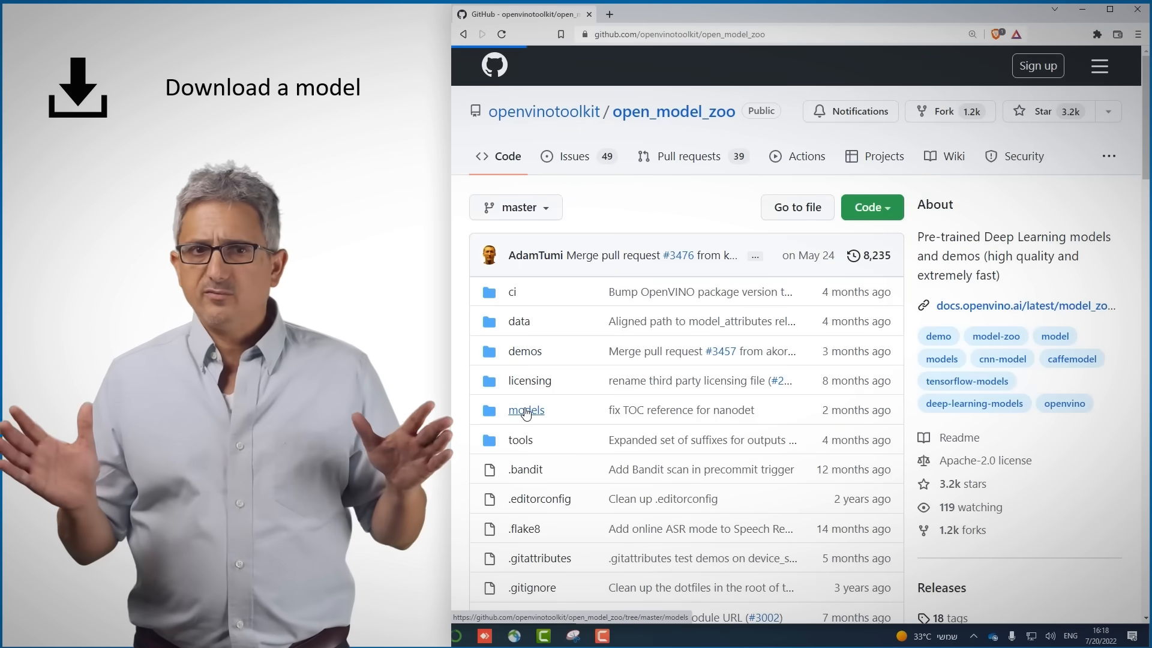
- Browse the open_model_zoo models folder, then open and scroll through the demos folder
click(525, 409)
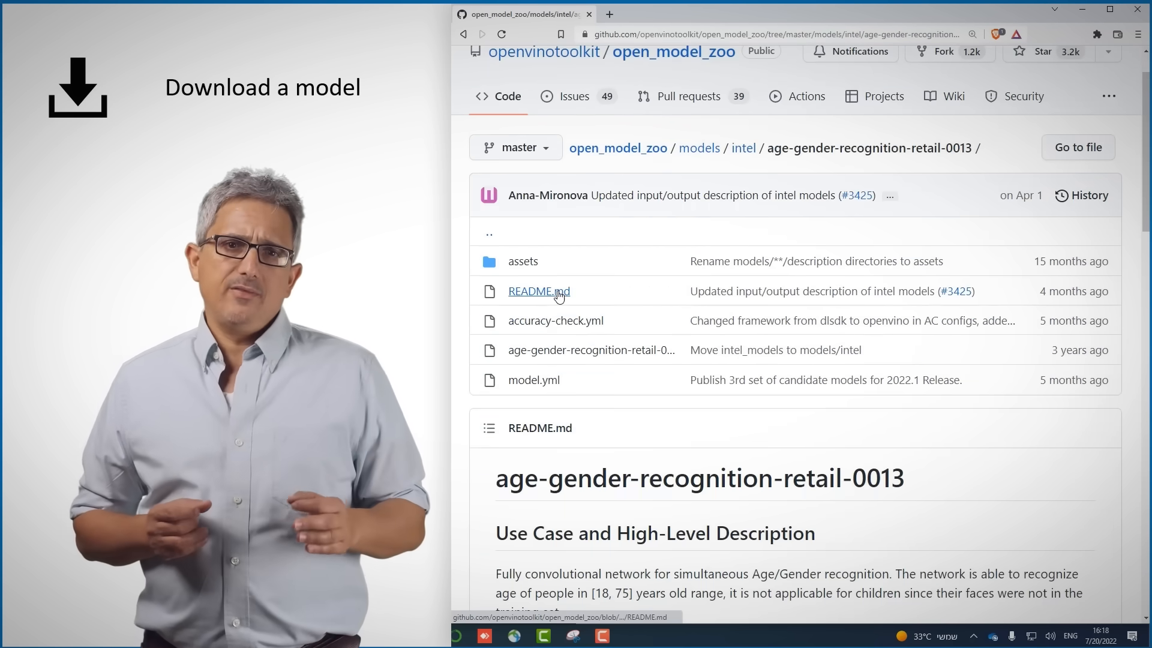
scroll(down, 3)
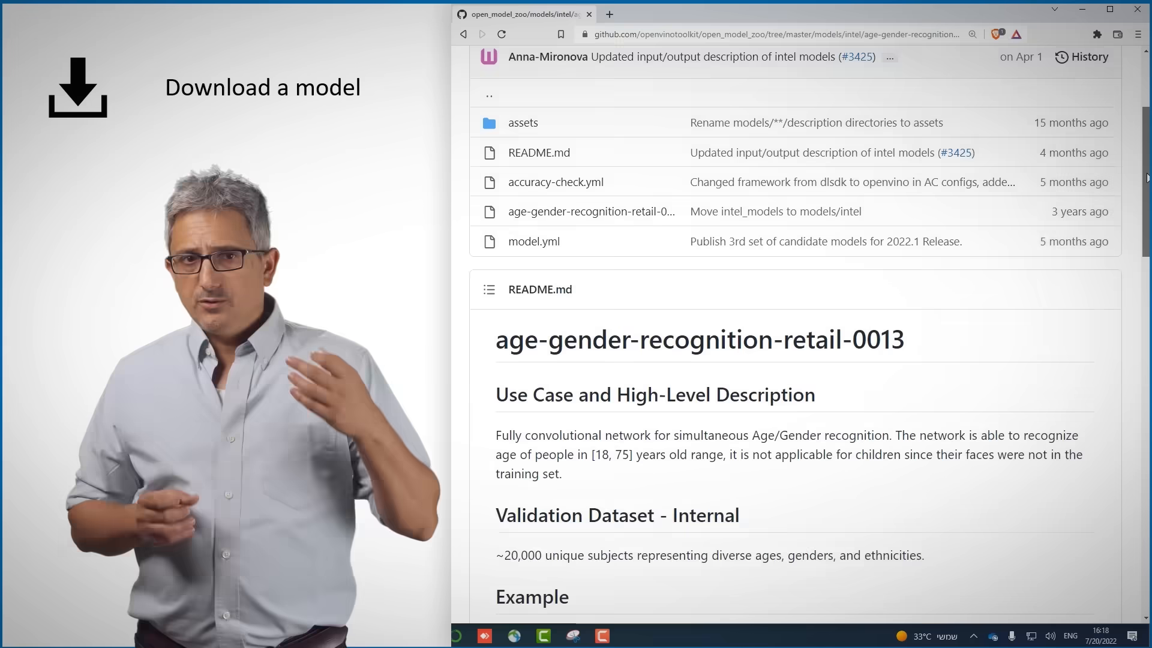
scroll(down, 3)
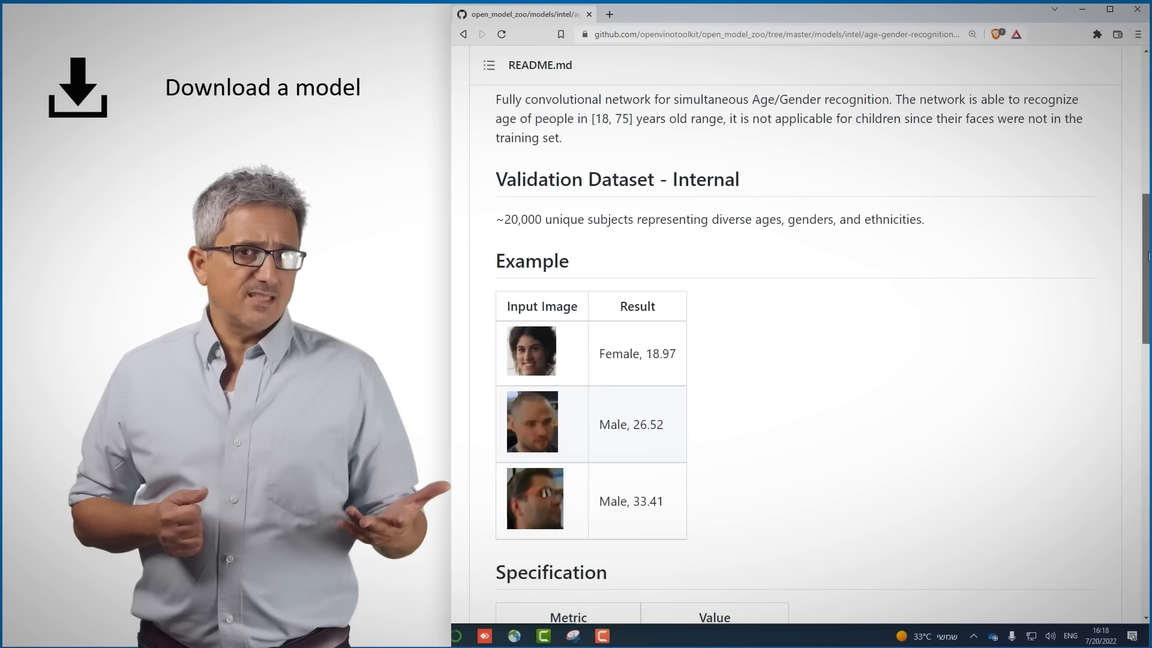
scroll(down, 3)
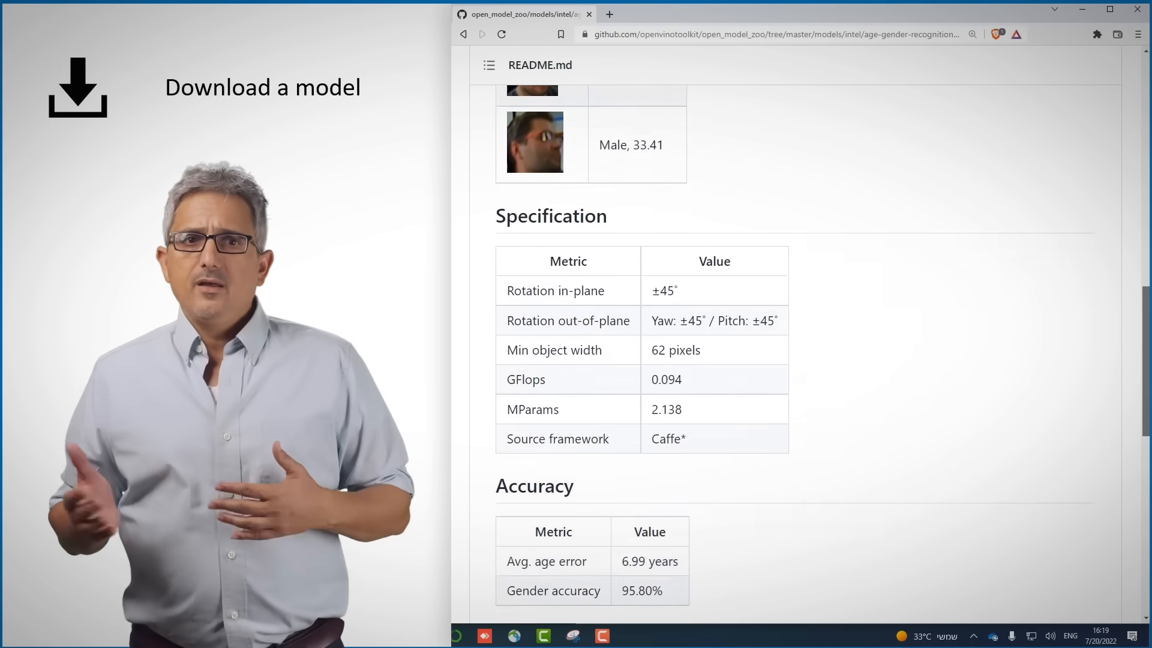
scroll(down, 3)
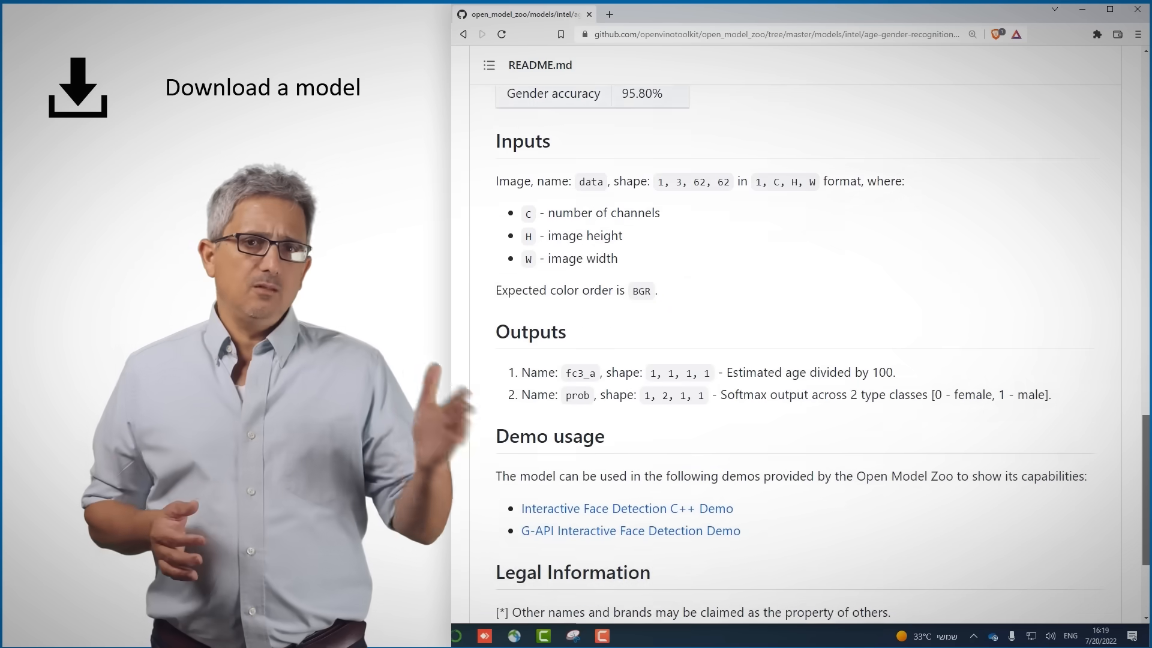
scroll(down, 3)
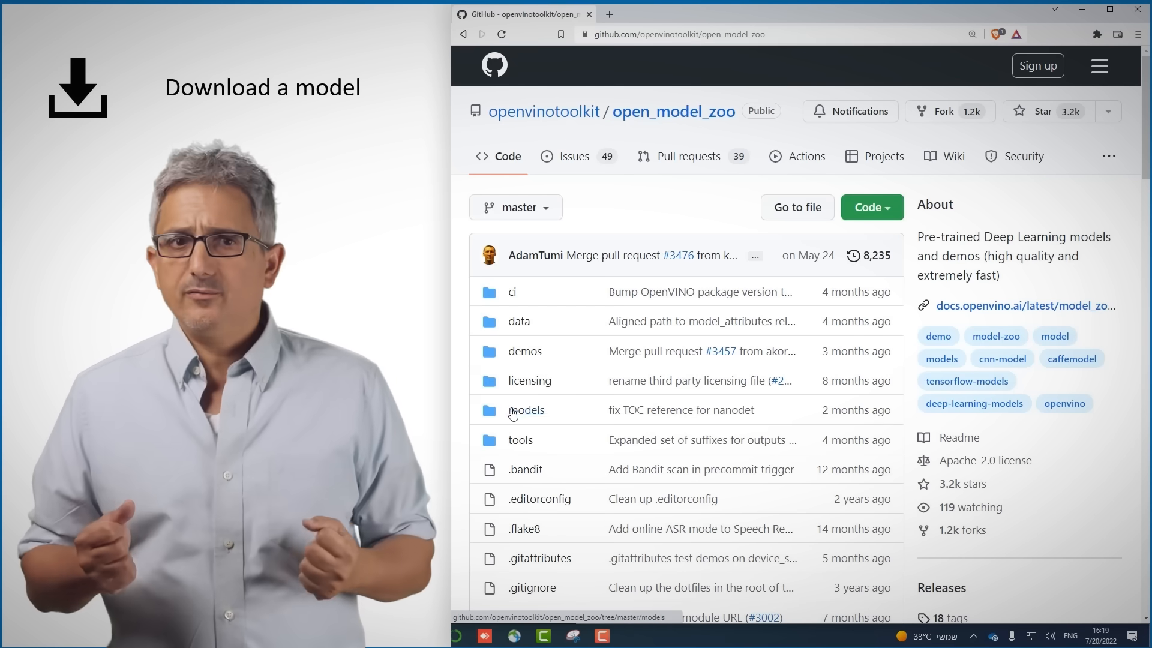
click(524, 350)
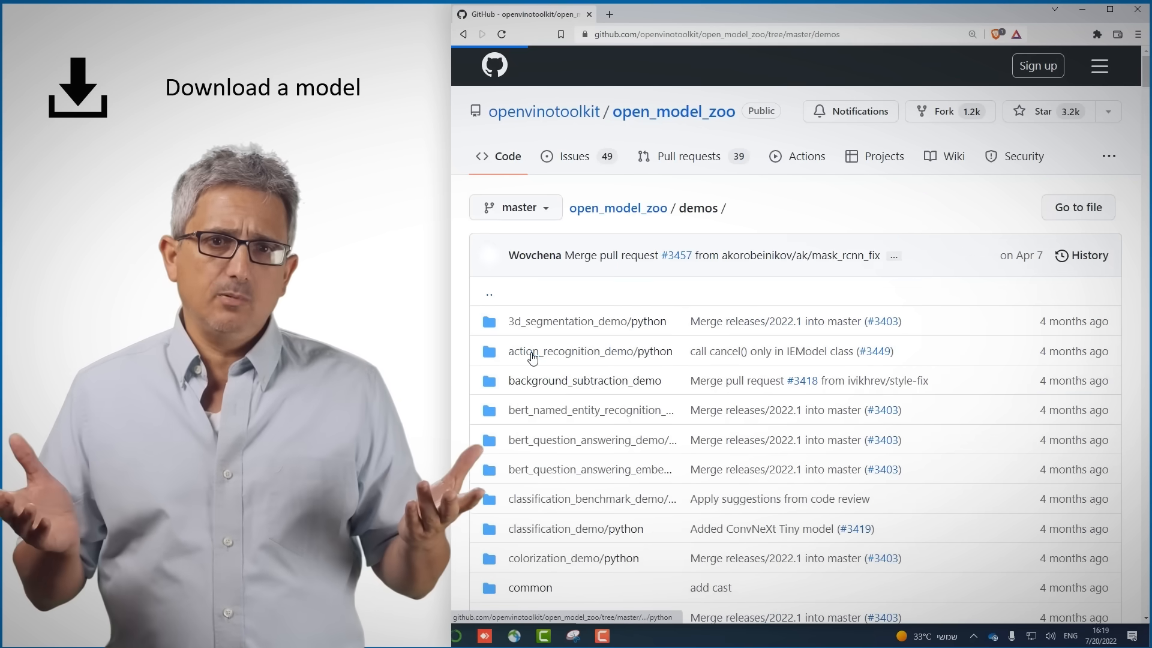
scroll(down, 3)
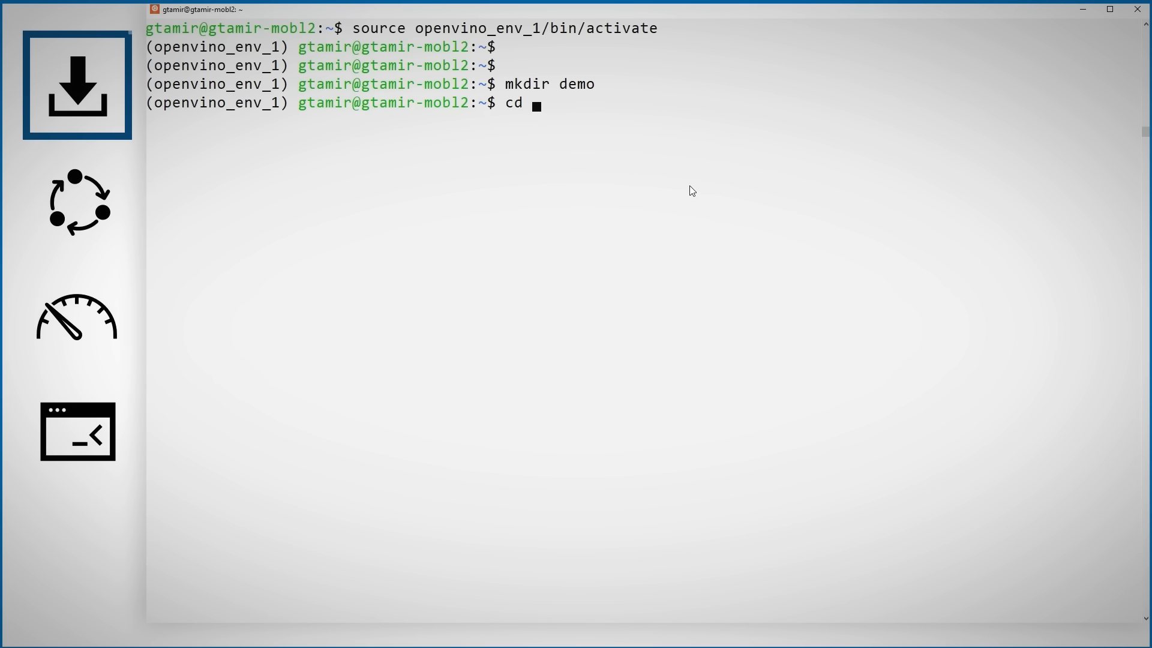
- Create the demo folder and copy mobilenet-v2-pytorch from the printed model list
text(demo)
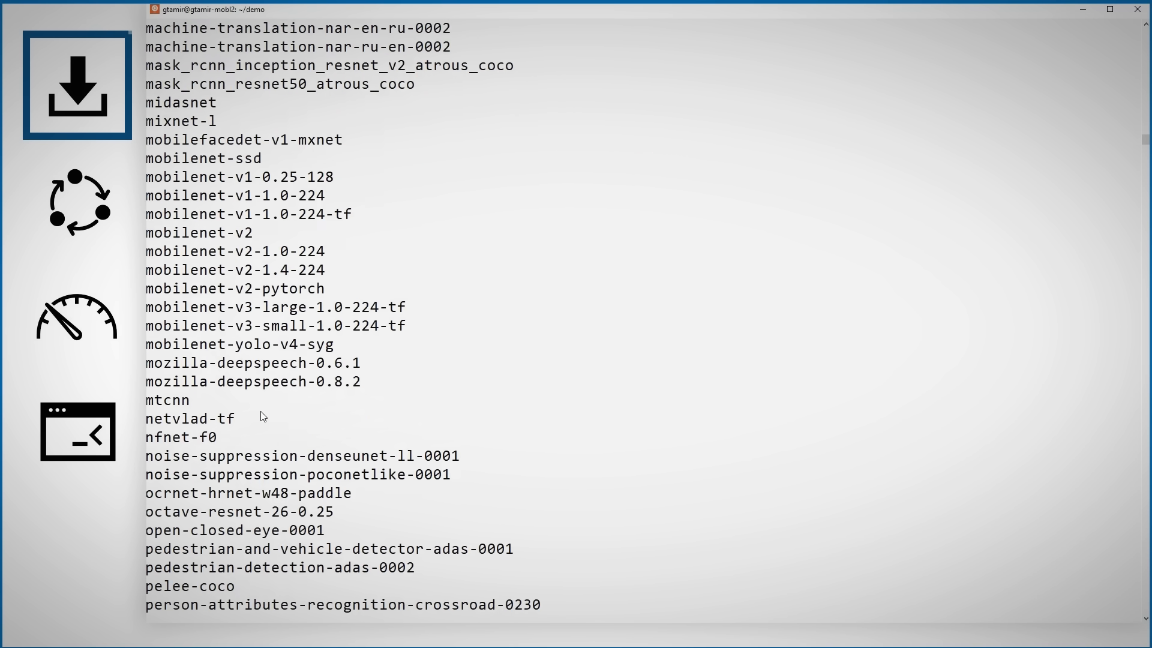
double_click(237, 288)
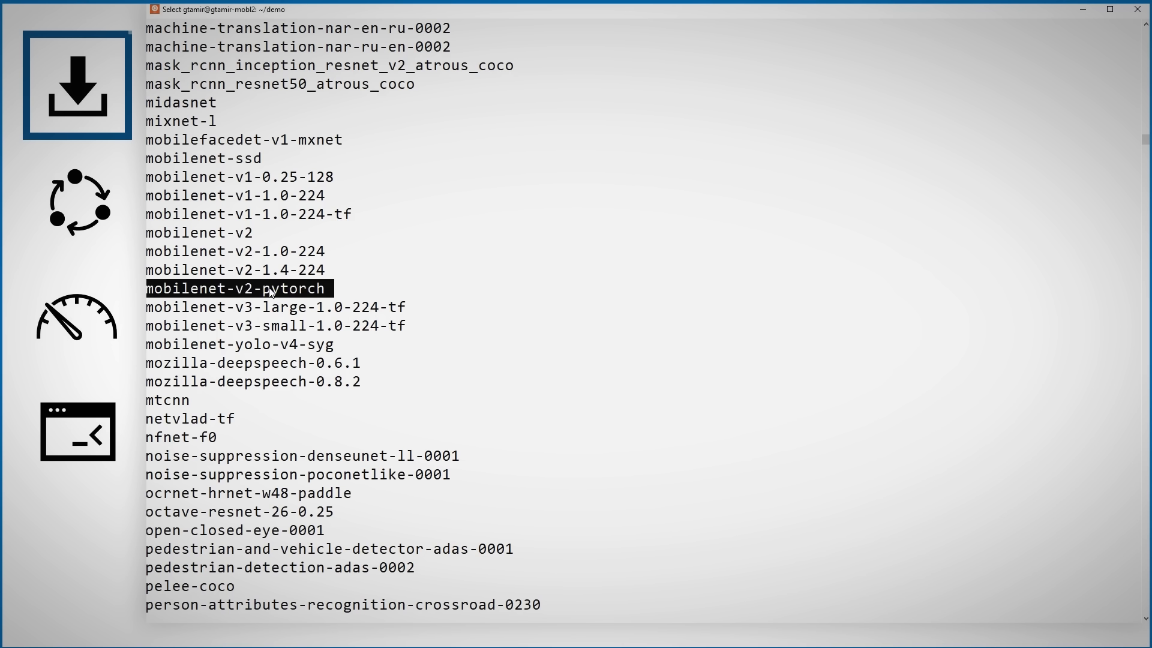
click(238, 288)
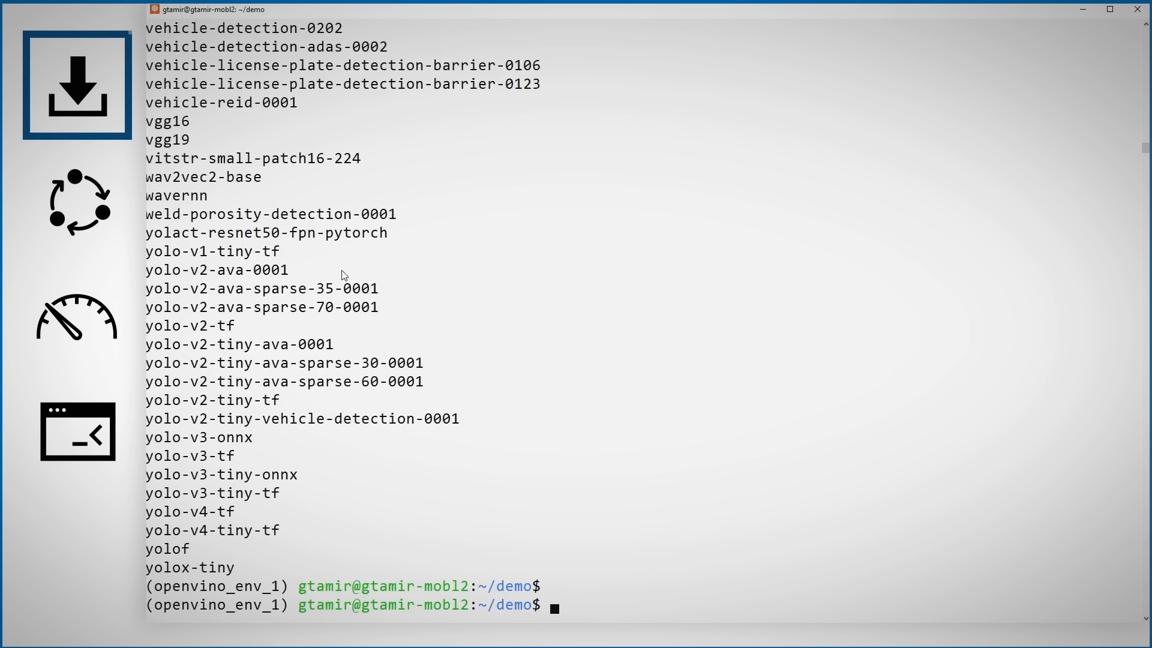
- Enter omz_downloader for mobilenet-v2-pytorch with FP16 precision
text(omz_downloader --print_al)
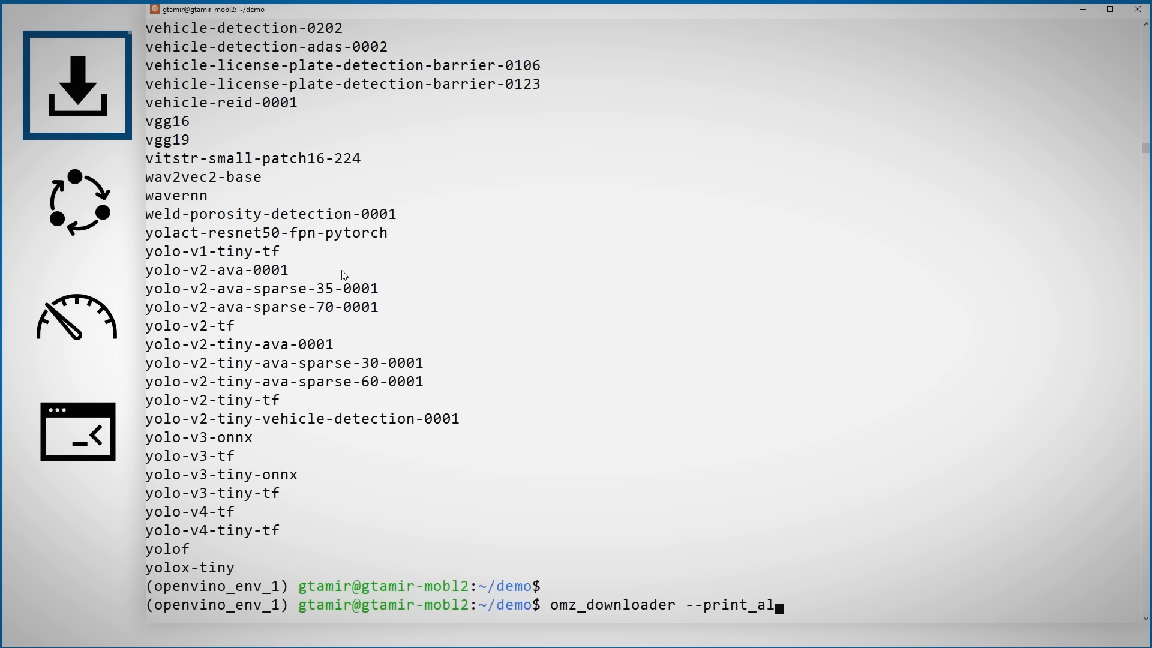
key(BackSpace)
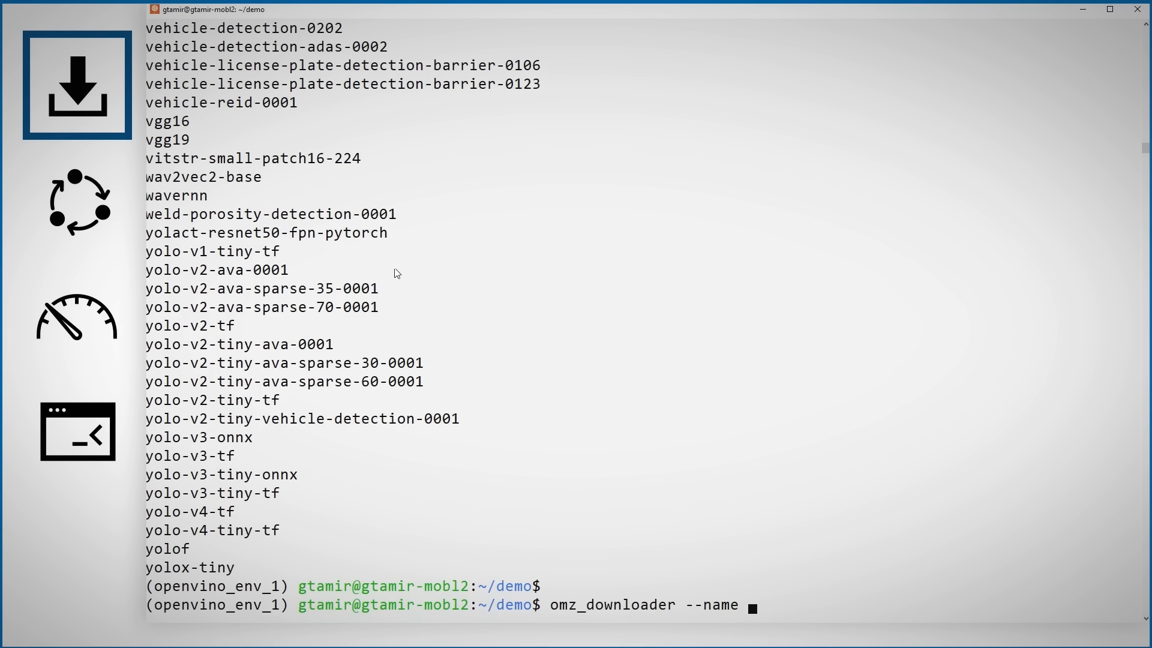
text(mobilenet-v2-pytorch --precisions)
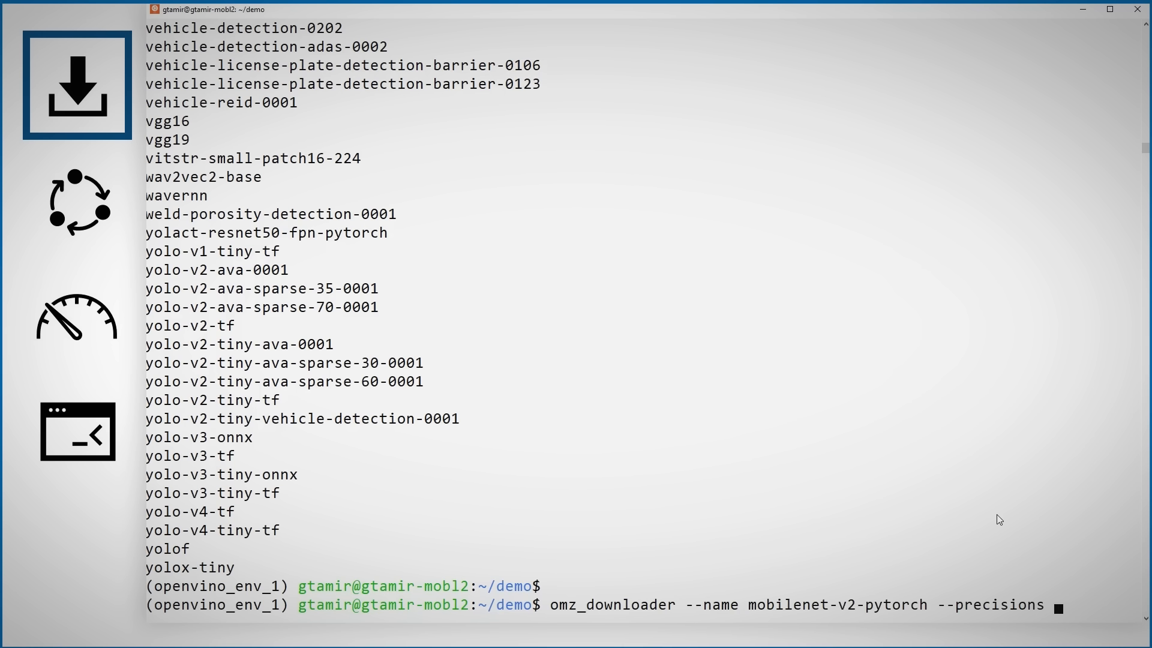
text(FP16 -)
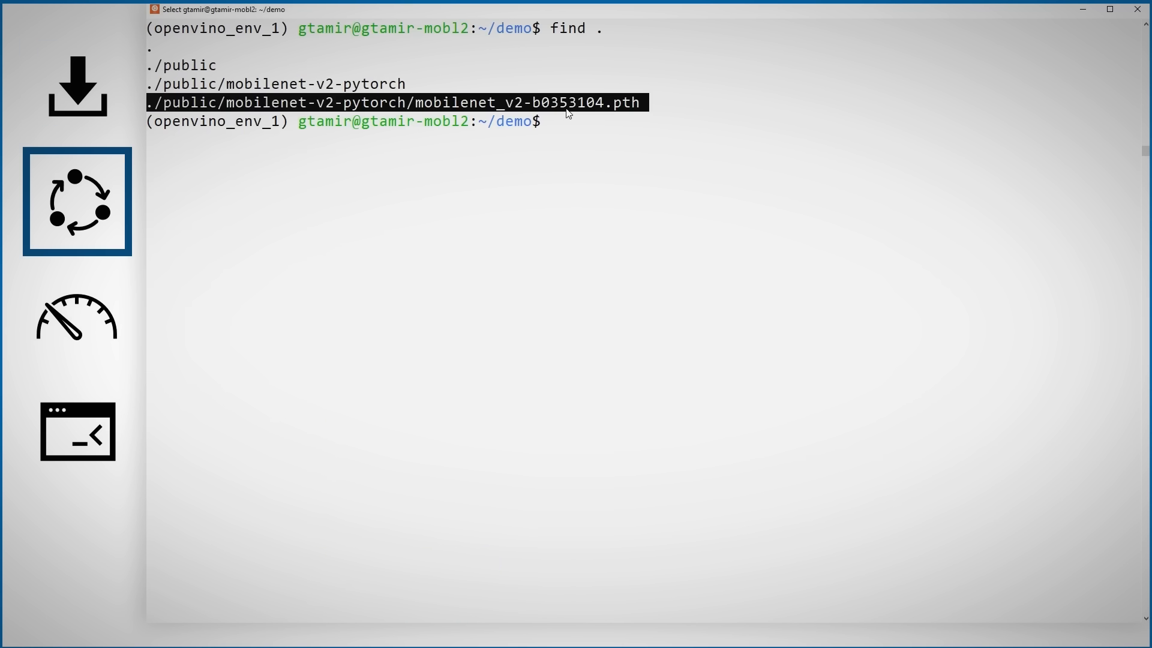
- Run the FP16 mobilenet-v2-pytorch command with output '.', then review the conversion output
text(omz_download --name mobilenet-v2-pytorch --precisions FP16 -o .)
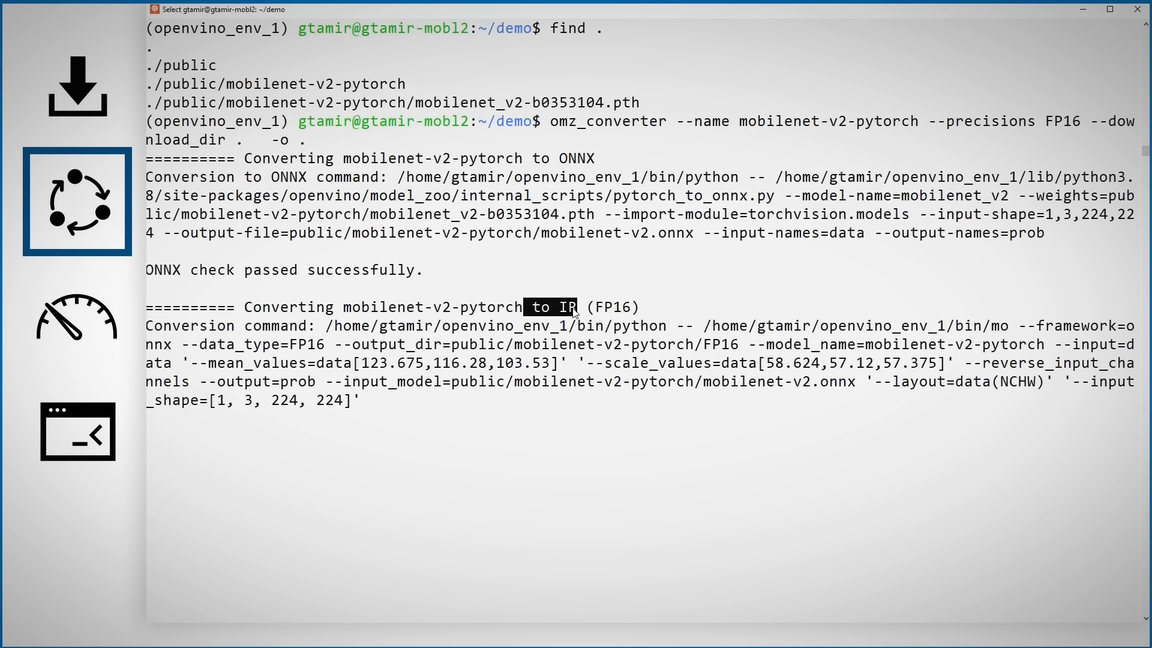
scroll(down, 3)
text(benchmark_app -m)
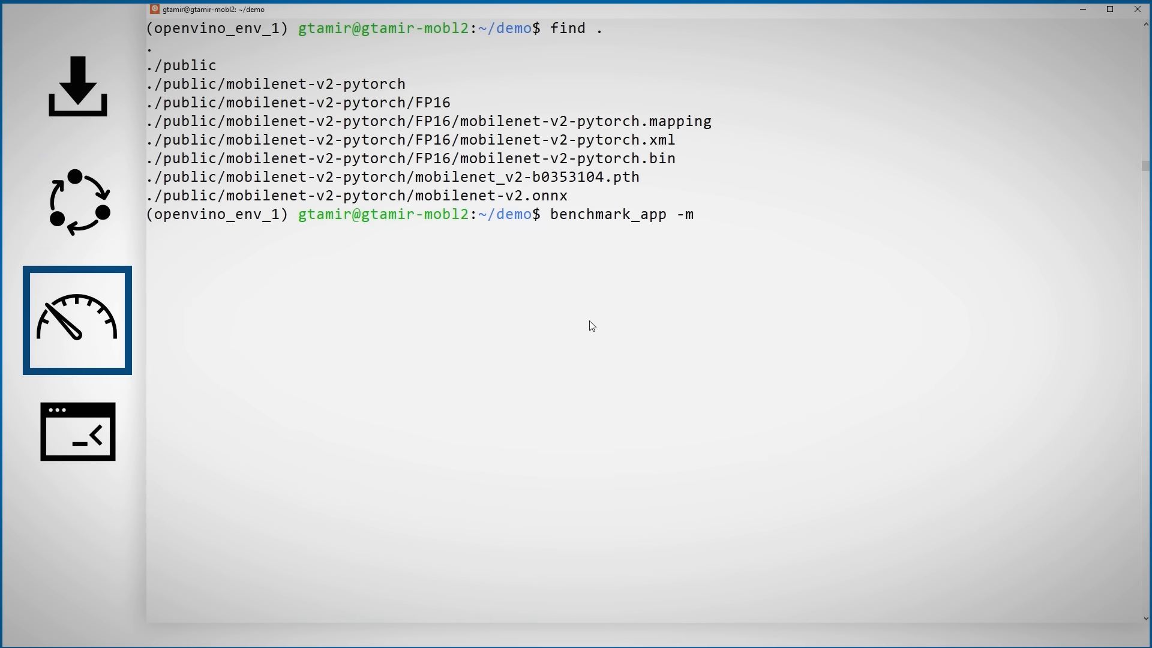
mouse_move(451, 144)
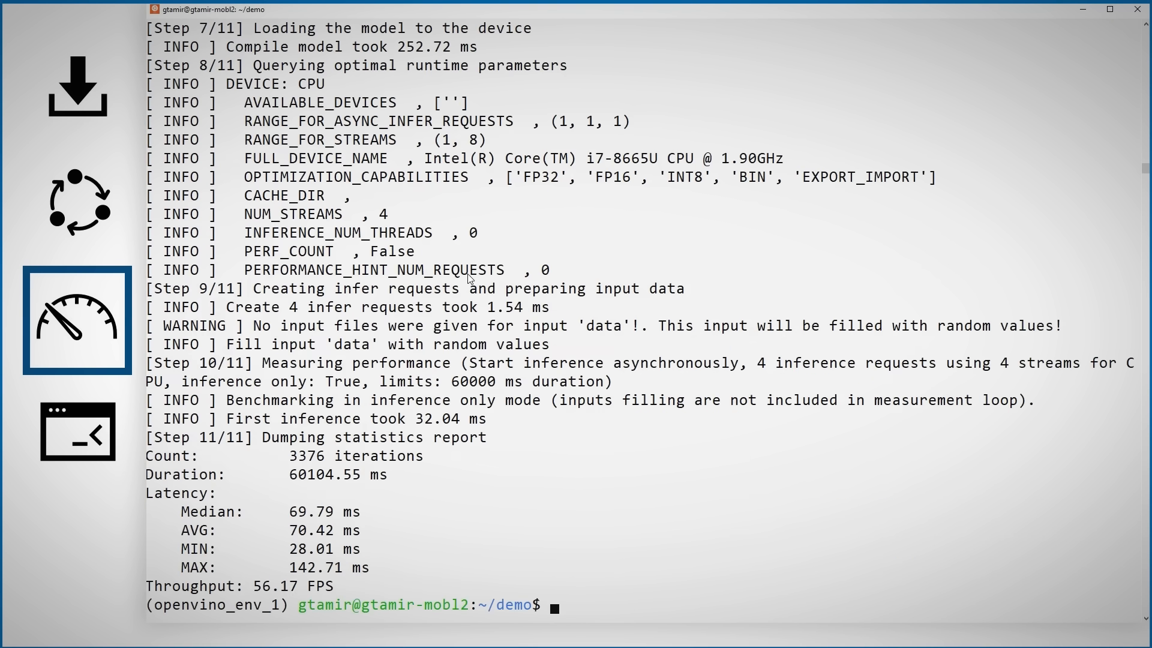
- Mark the 56.17 FPS CPU throughput and enter benchmark_app on FP16 mobilenet-v2-pytorch.xml with -d GPU
double_click(275, 586)
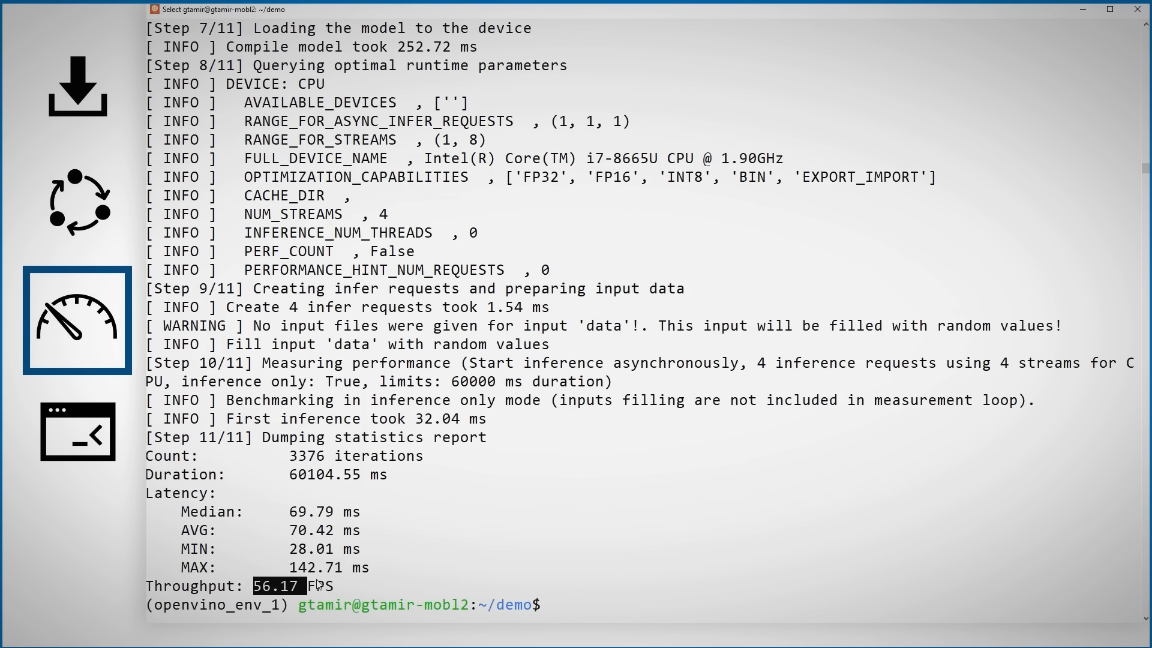
text(benchmark_app -m ./public/mobilenet-v2-pytorch/FP16/mobilenet-v2-pytorch.xml)
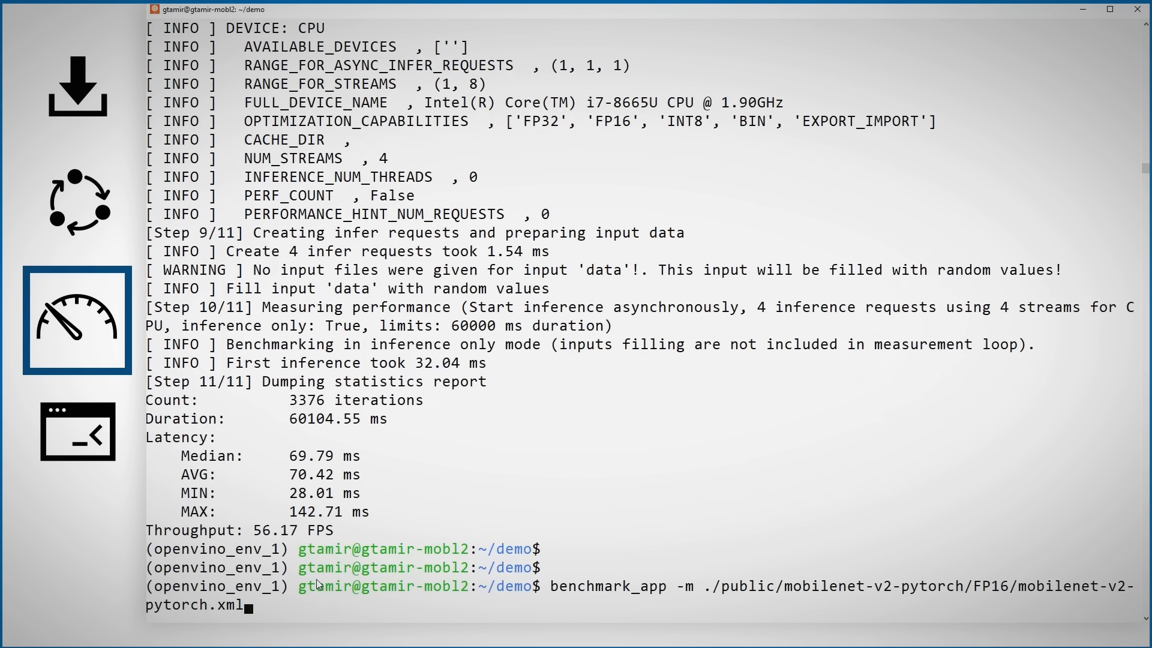
text(-d)
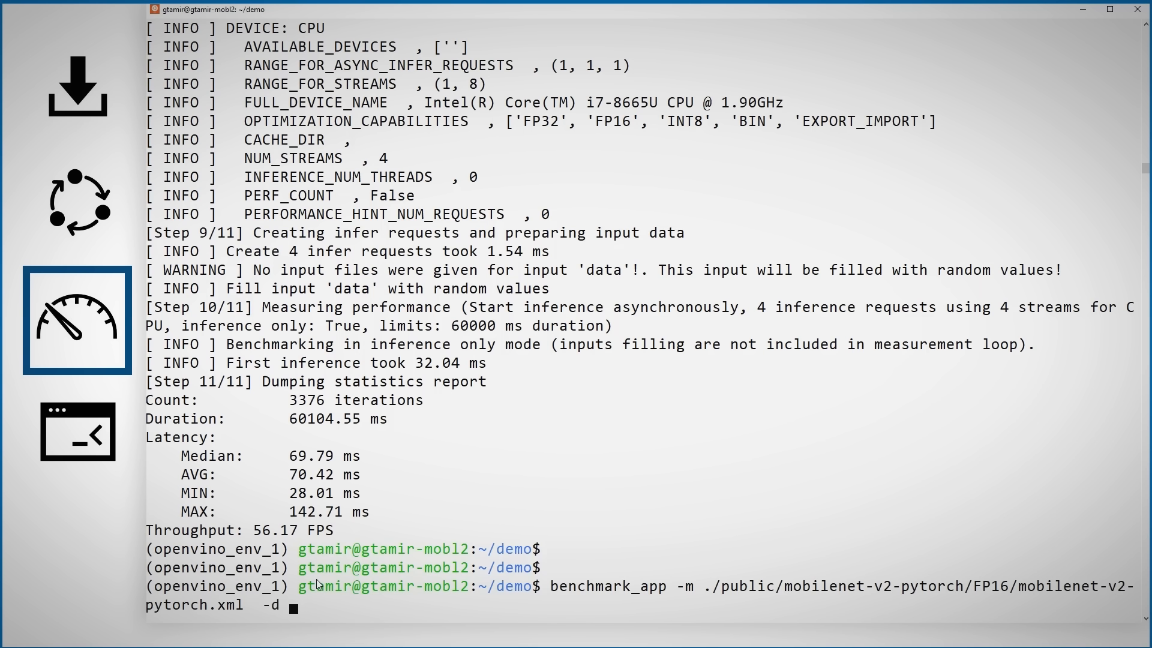
text(GPU)
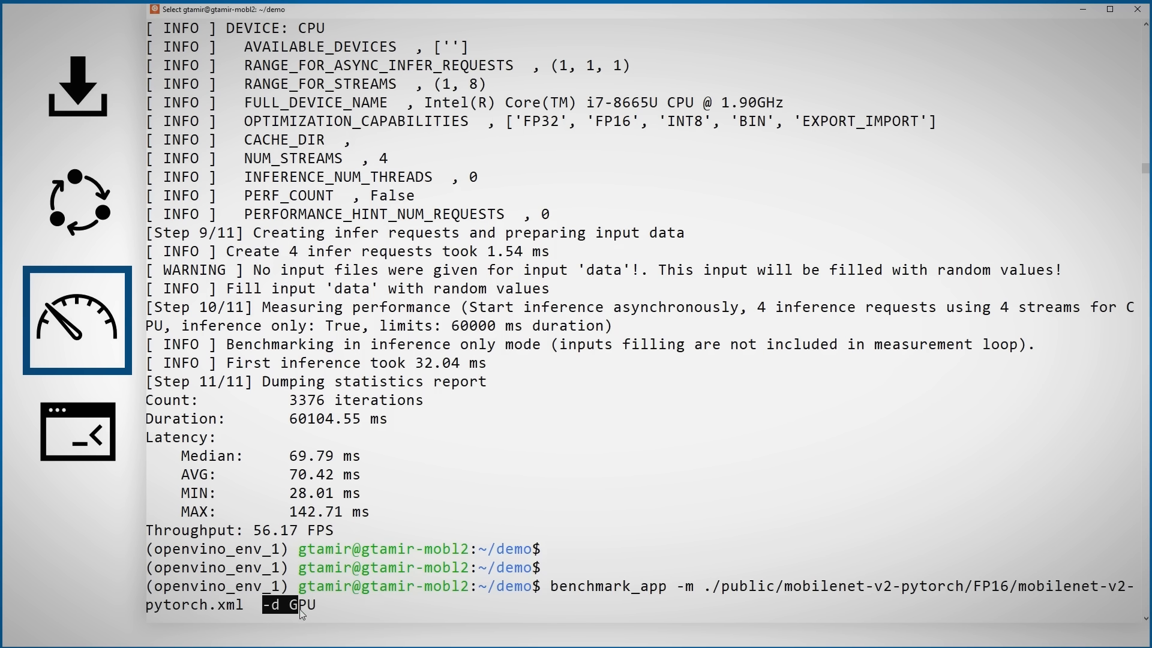